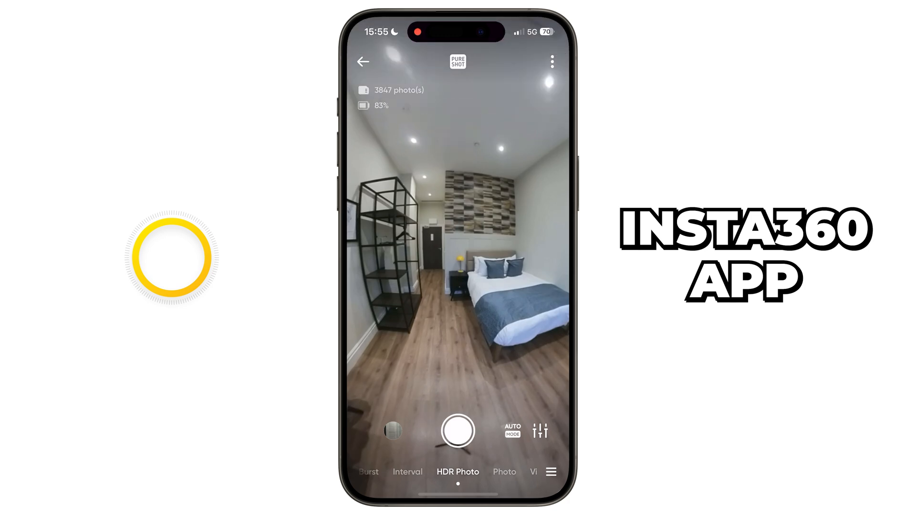
Step: Set HDR Photo capture to 9 bracketed exposures at ±1 EV spacing, keeping 2800K white balance
click(539, 431)
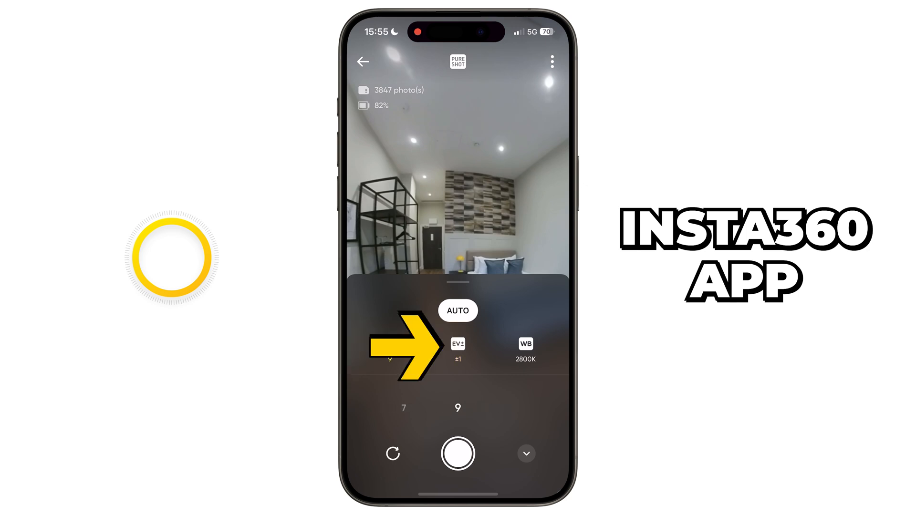
click(457, 344)
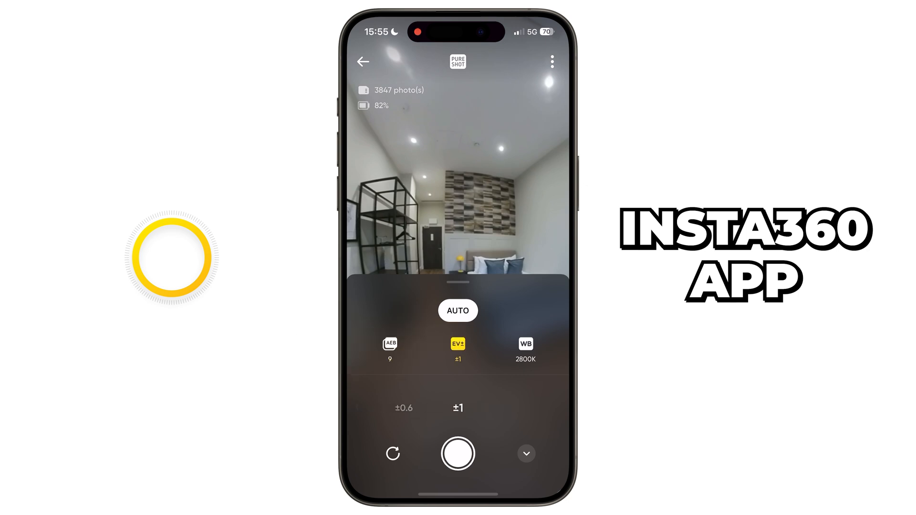
click(525, 343)
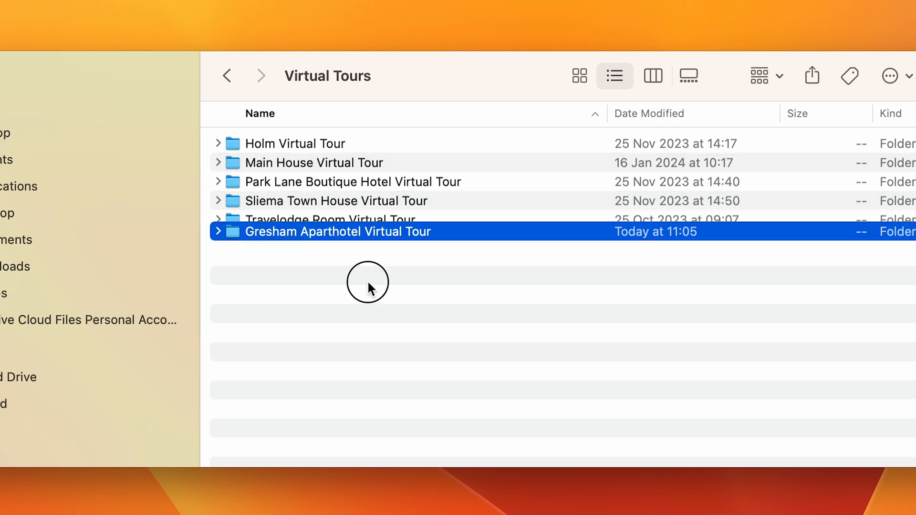
Step: Create RAW, Stitched and Exports subfolders inside the Gresham Aparthotel Virtual Tour folder
double_click(338, 230)
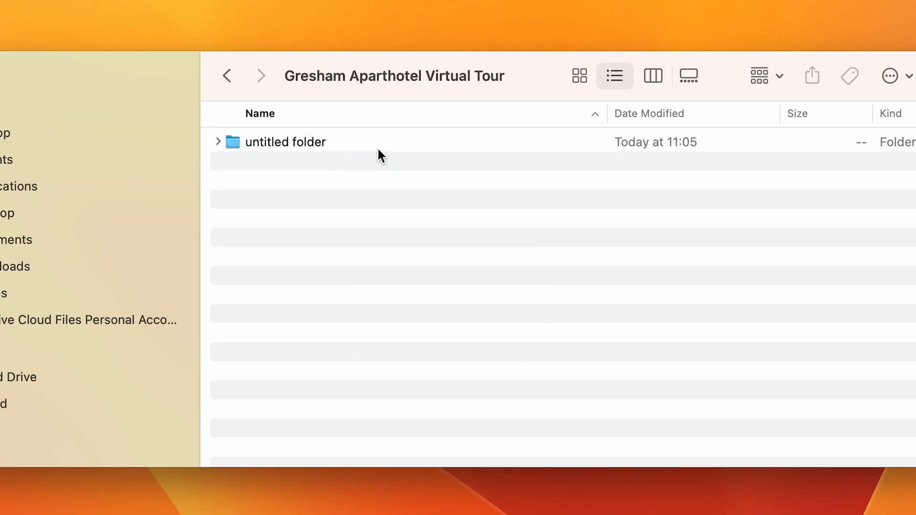
text(RAW)
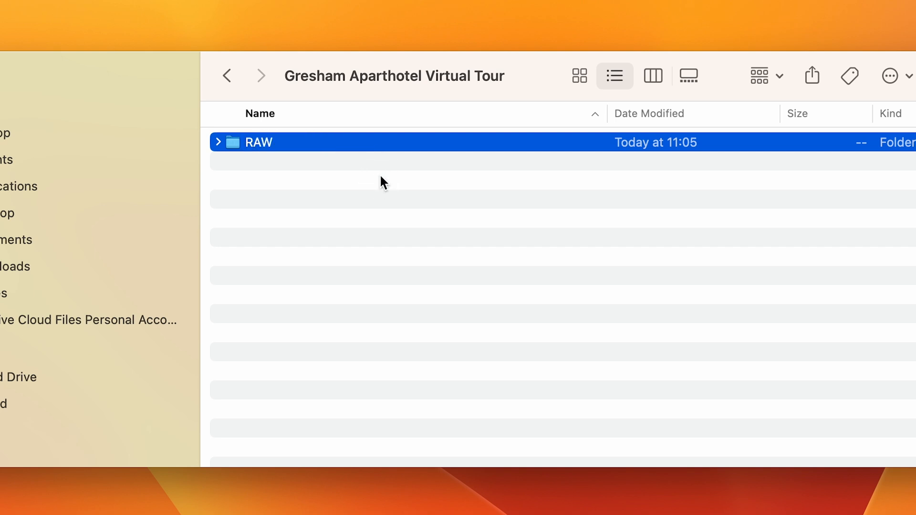
key(cmd+shift+n)
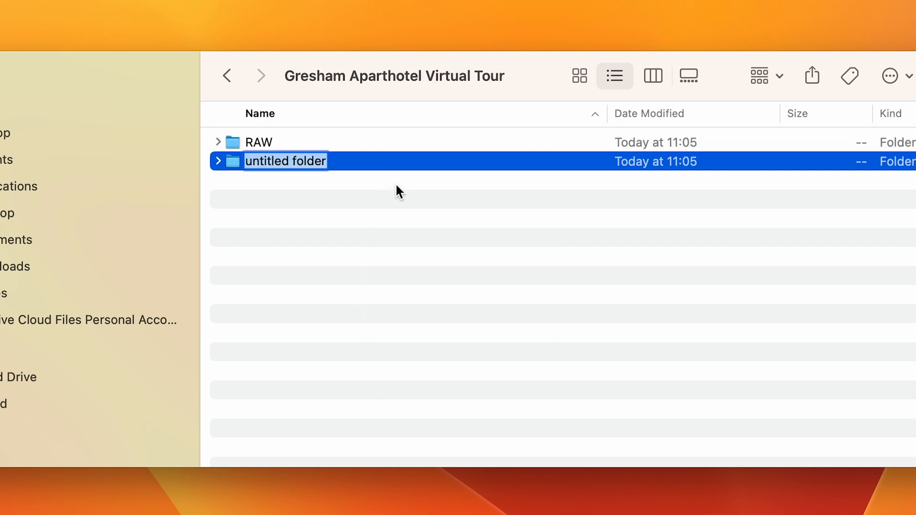
text(Stitched)
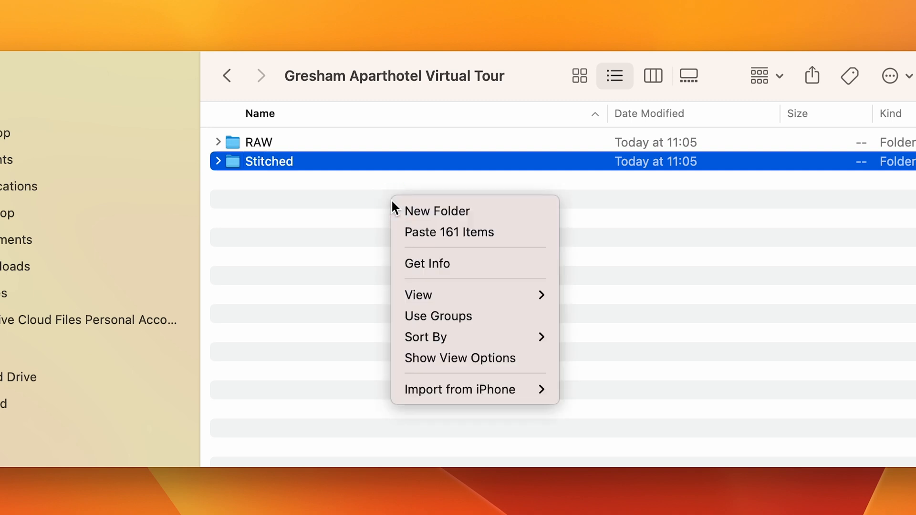
click(436, 211)
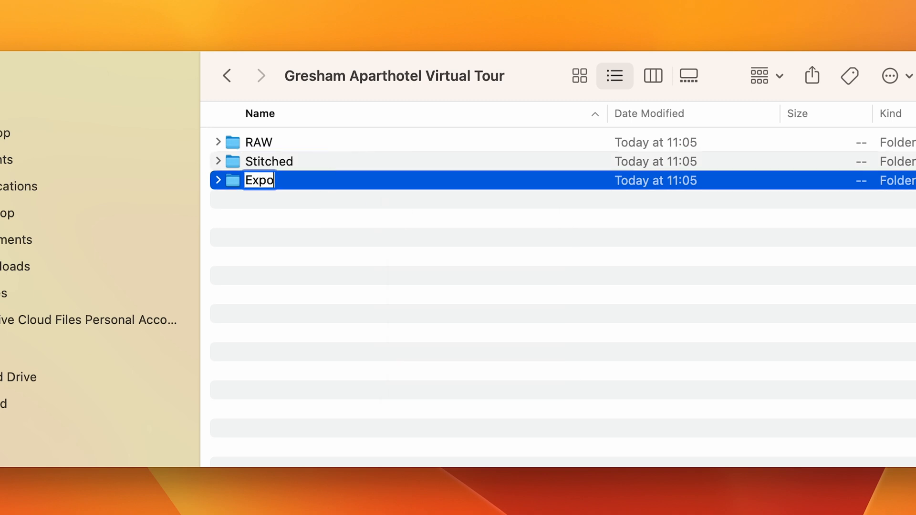
key(Return)
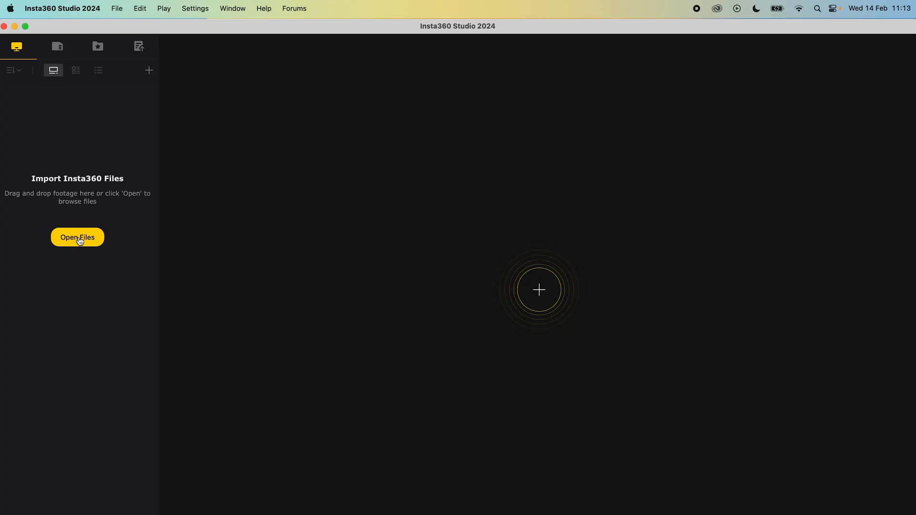
Step: Import all the bracketed .dng images from the RAW folder, listed and grouped by kind
click(77, 237)
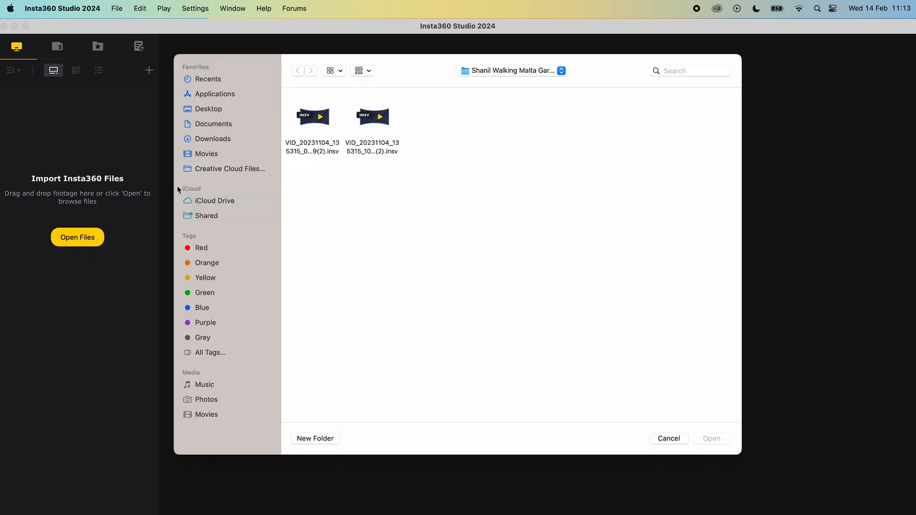
click(297, 69)
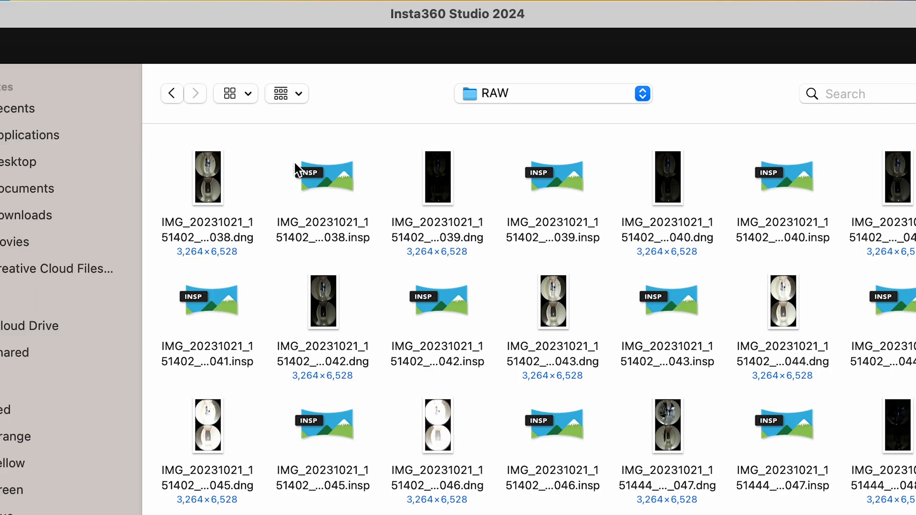
click(299, 93)
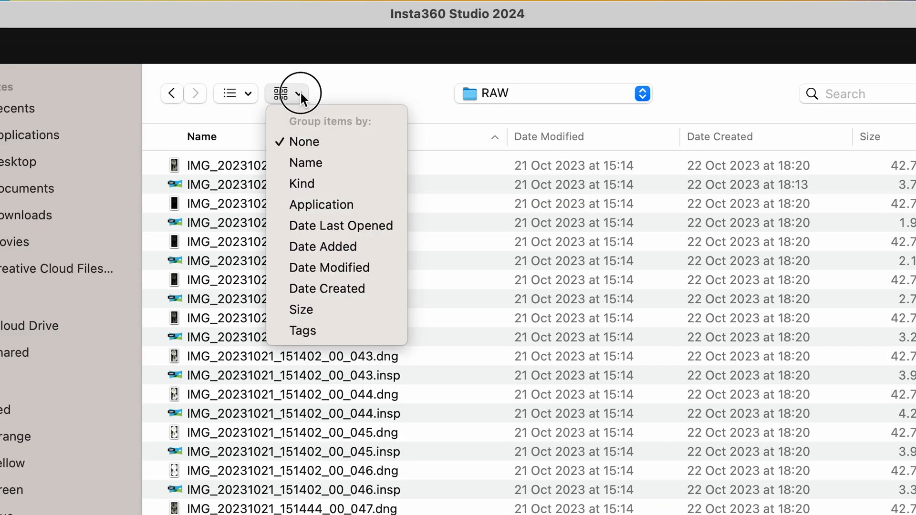
click(305, 141)
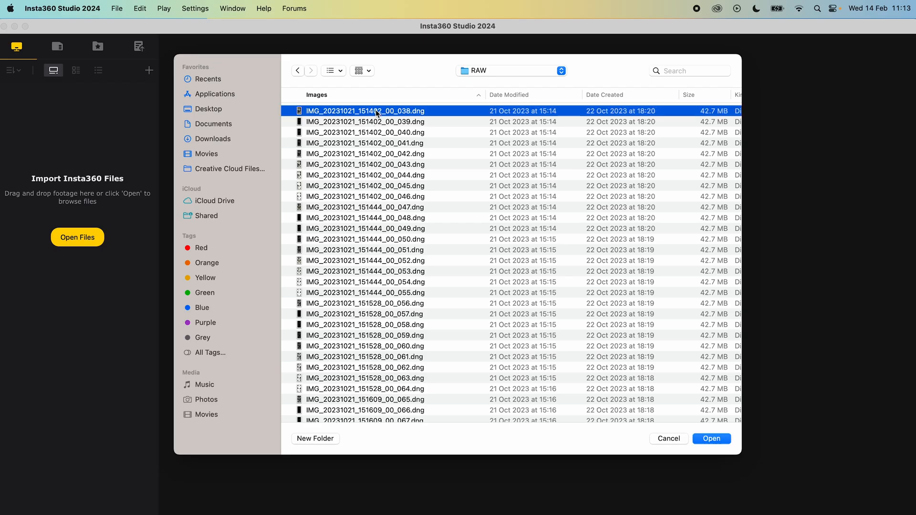
scroll(down, 3)
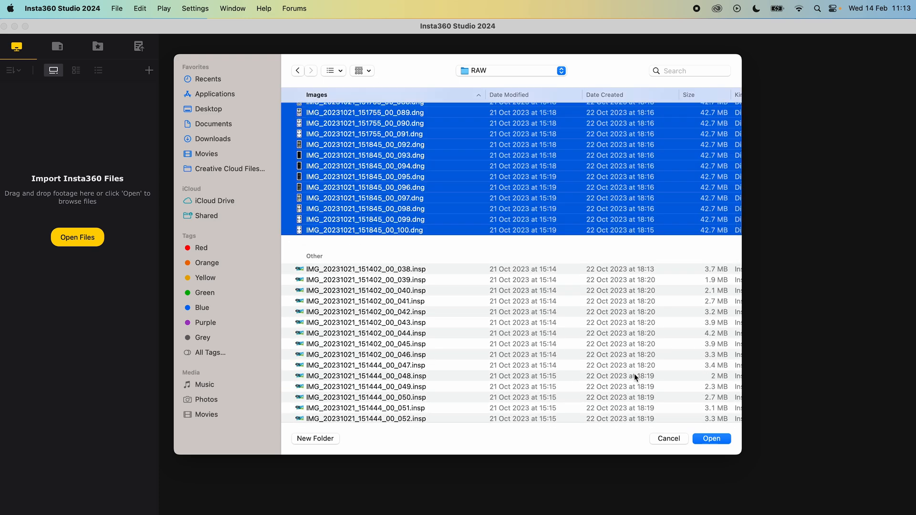
click(710, 439)
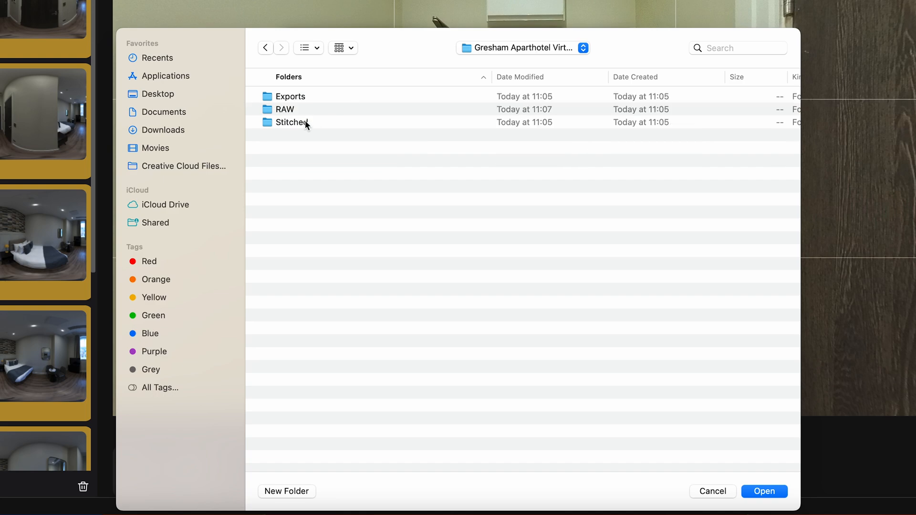
Step: Target the Stitched folder for batch export and include all exposure photos
click(763, 491)
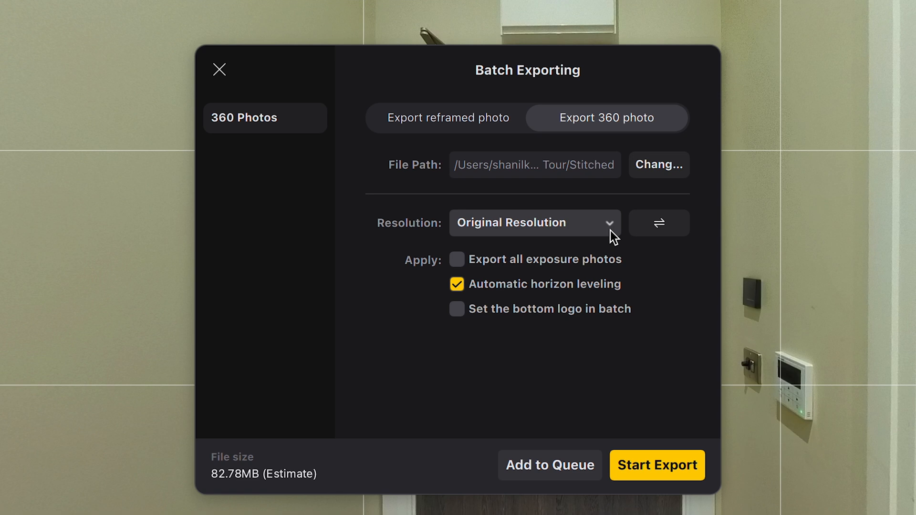
click(457, 260)
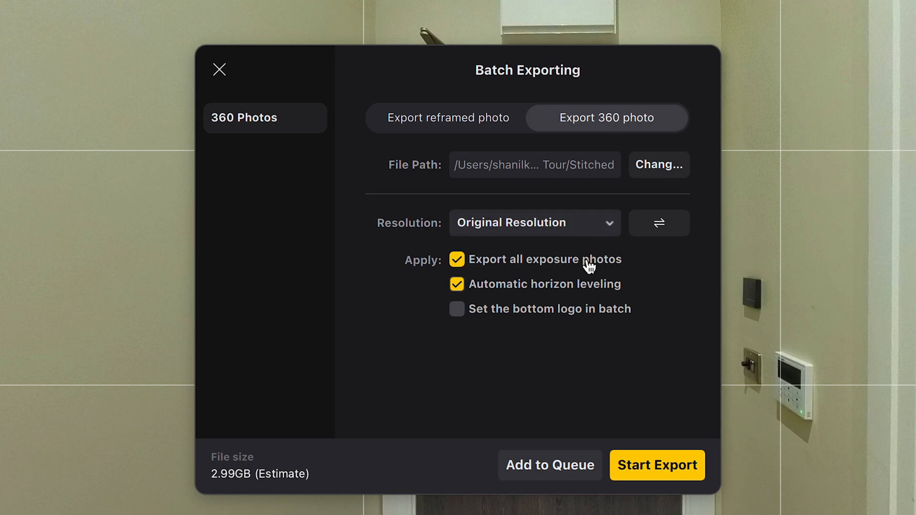
mouse_move(588, 290)
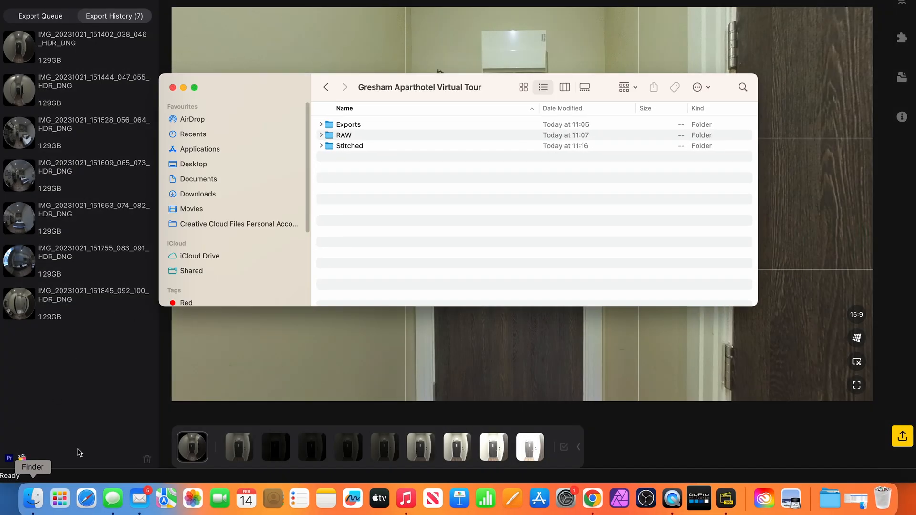
Step: Open the Stitched folder and its first exported IMG_20231021_151402_038_046_HDR_DNG folder
double_click(349, 145)
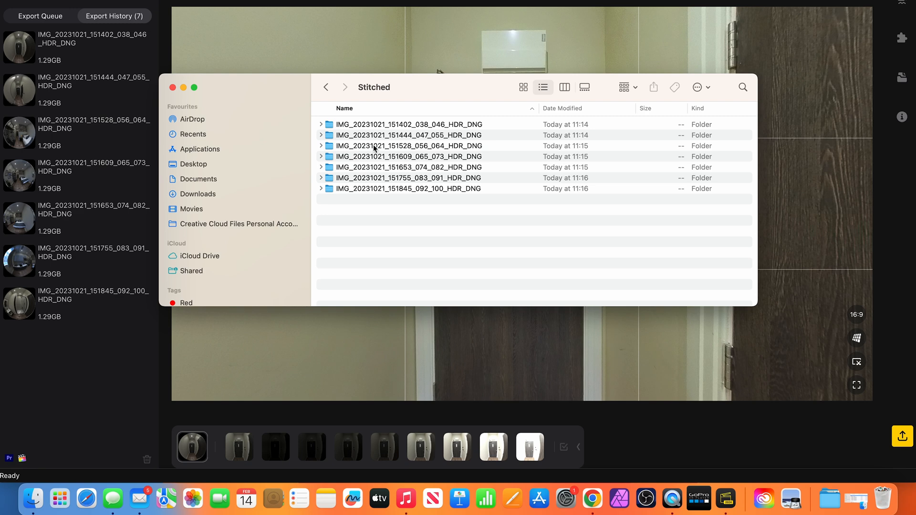
click(409, 124)
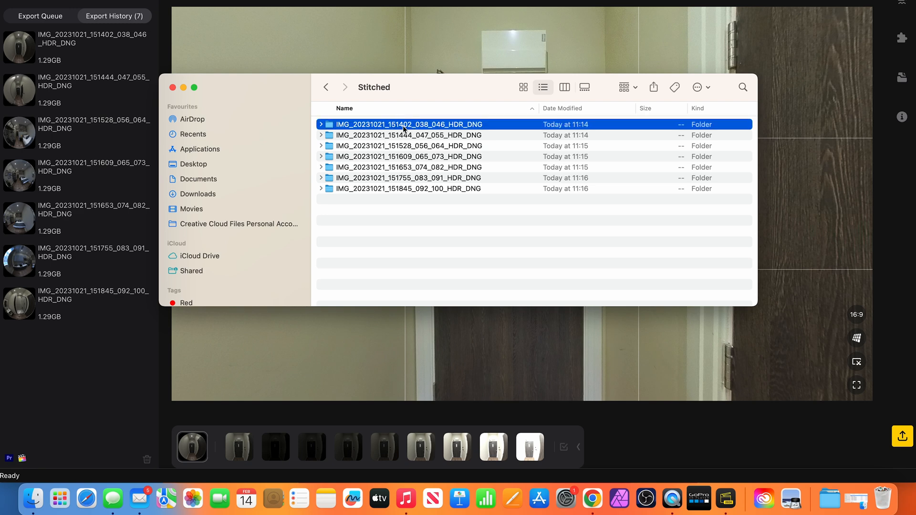
double_click(407, 124)
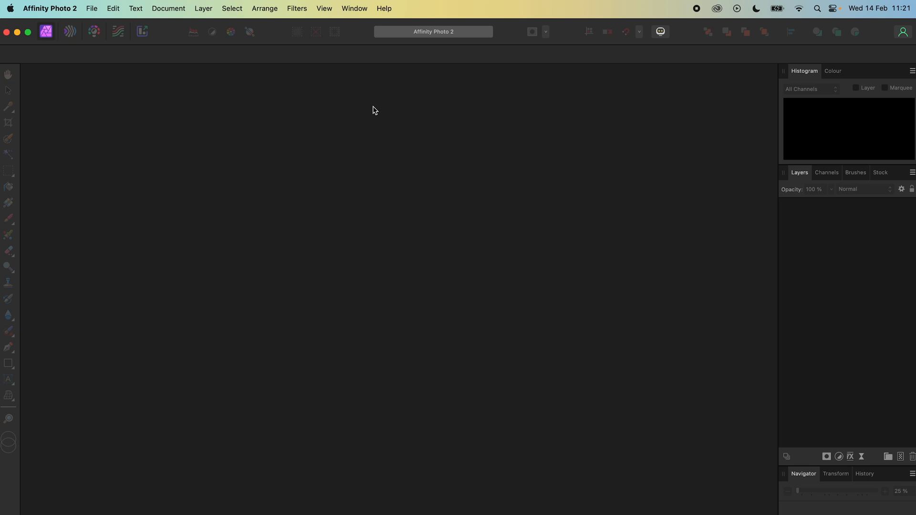
Step: Show the macro Library panel with the Best360 presets via the Window menu
click(354, 8)
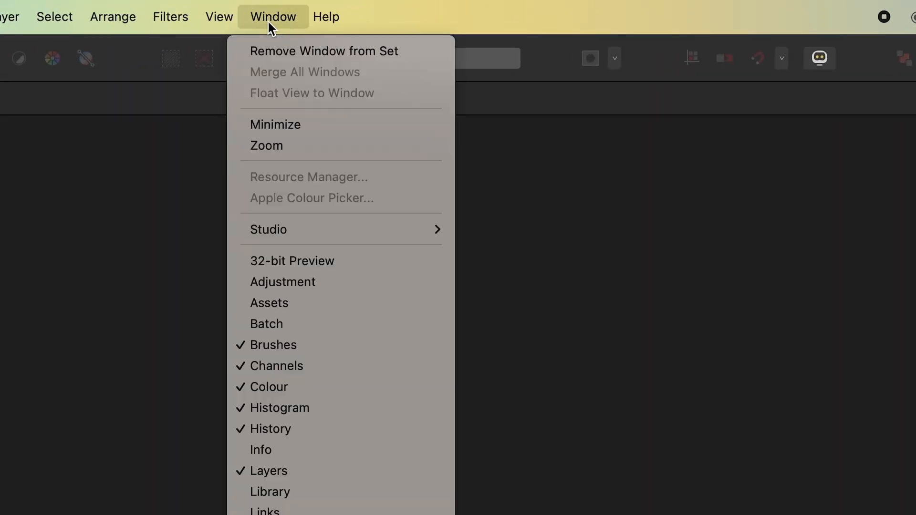
click(270, 491)
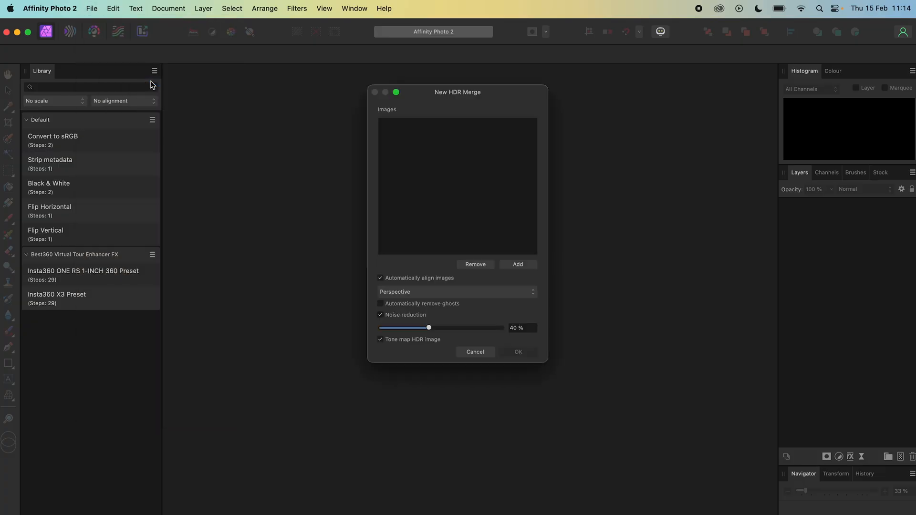
Step: Add the bracketed exposures from the IMG_20231021_151755_083_091 folder, sorted by name, as merge sources
click(516, 264)
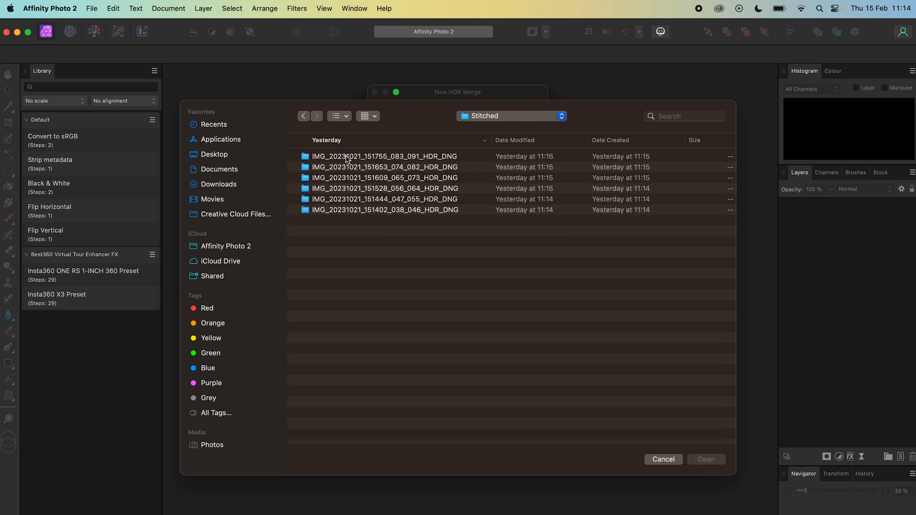
double_click(385, 156)
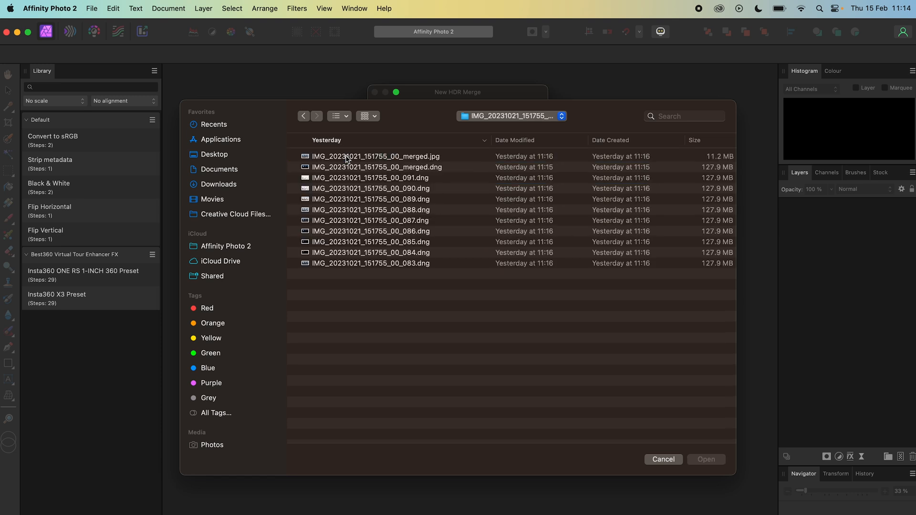
click(326, 139)
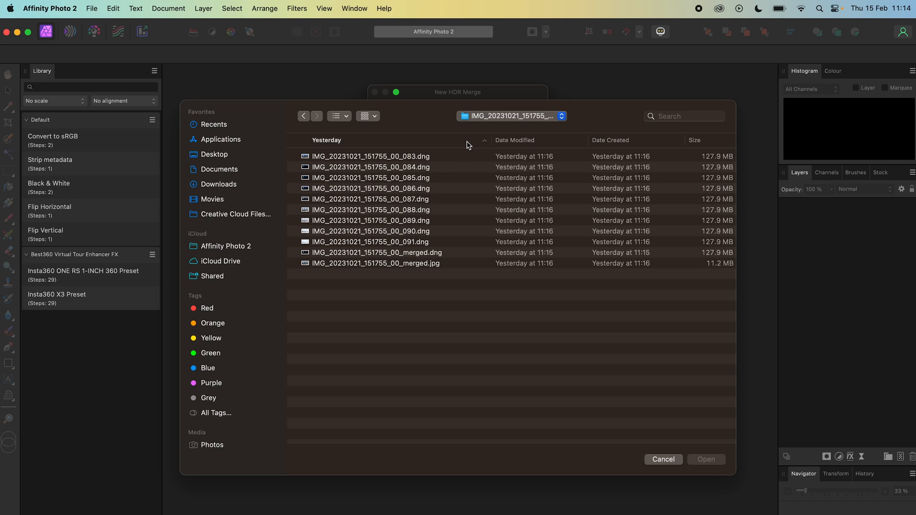
click(371, 156)
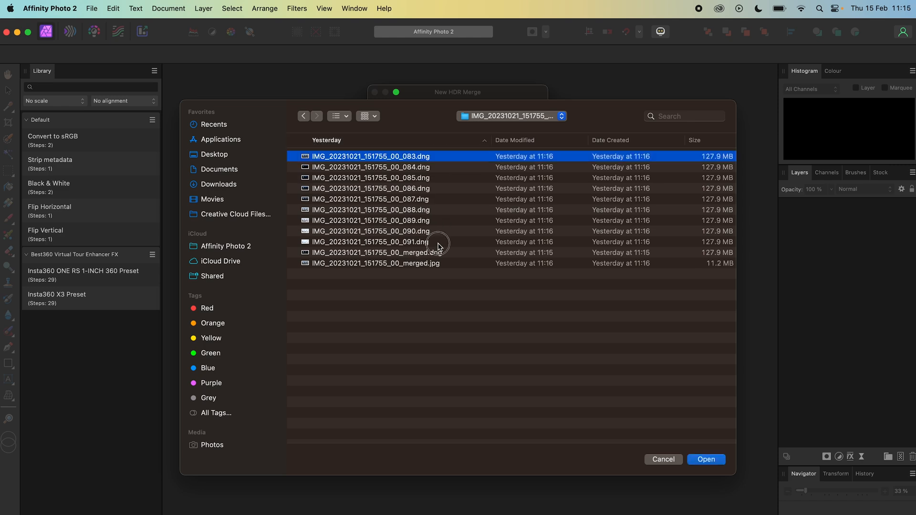
Step: Merge the exposures into HDR with automatic alignment and noise reduction turned off
click(706, 459)
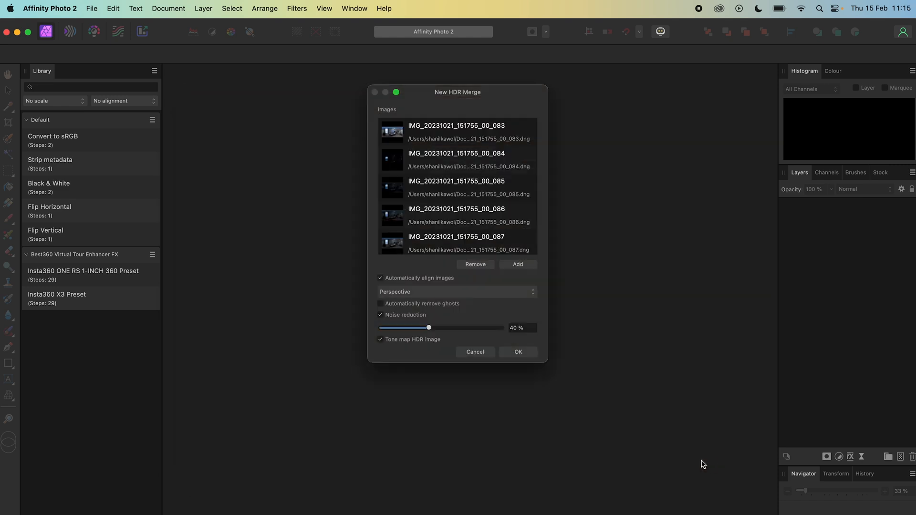
click(380, 278)
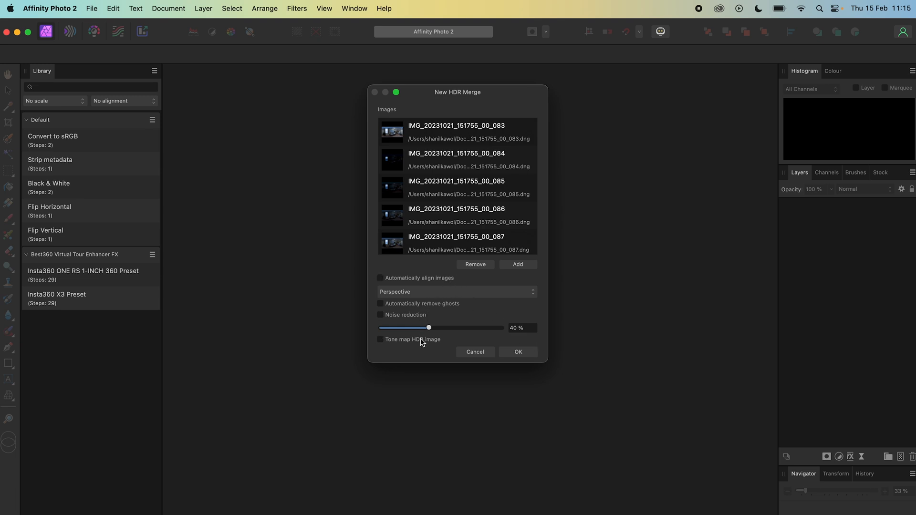
click(517, 352)
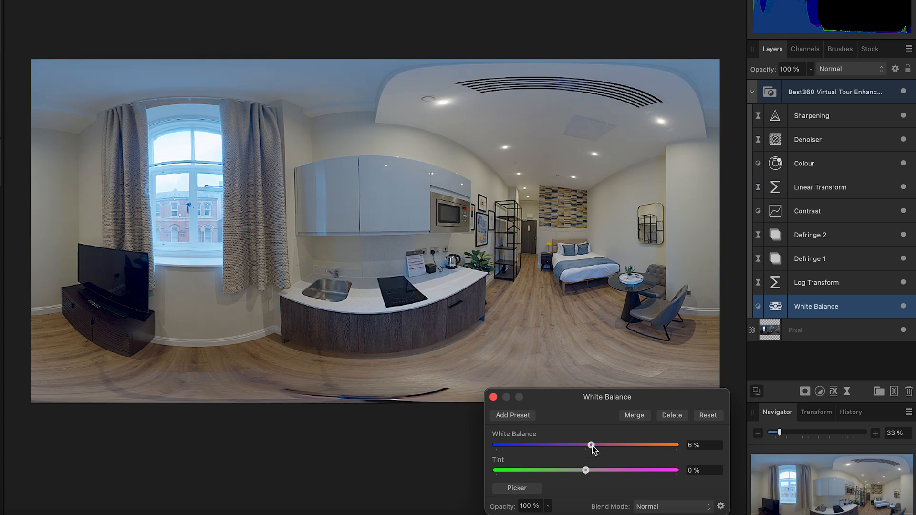
Step: Confirm the 6% warmer White Balance on the Virtual Tour Enhancer FX stack
click(492, 397)
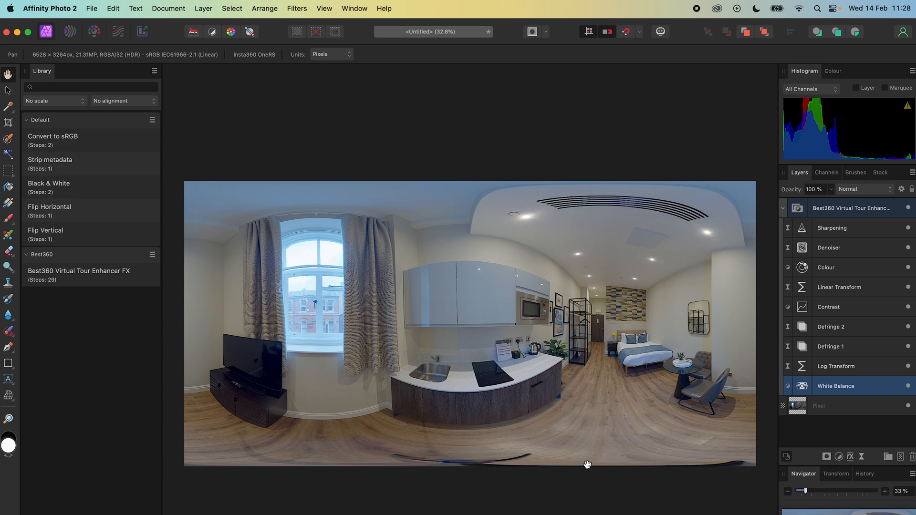
Step: Project the pixel layer equirectangularly, turn toward the bed and make that view the new centre
click(841, 405)
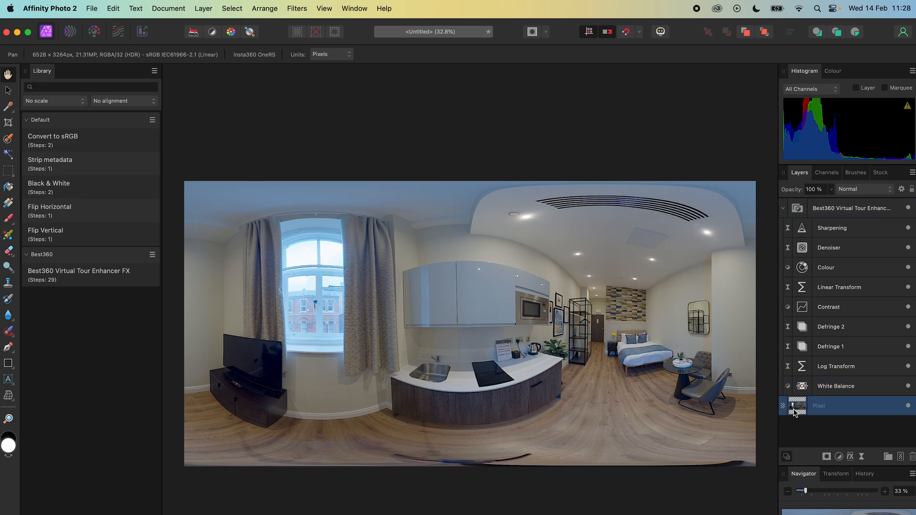
click(203, 9)
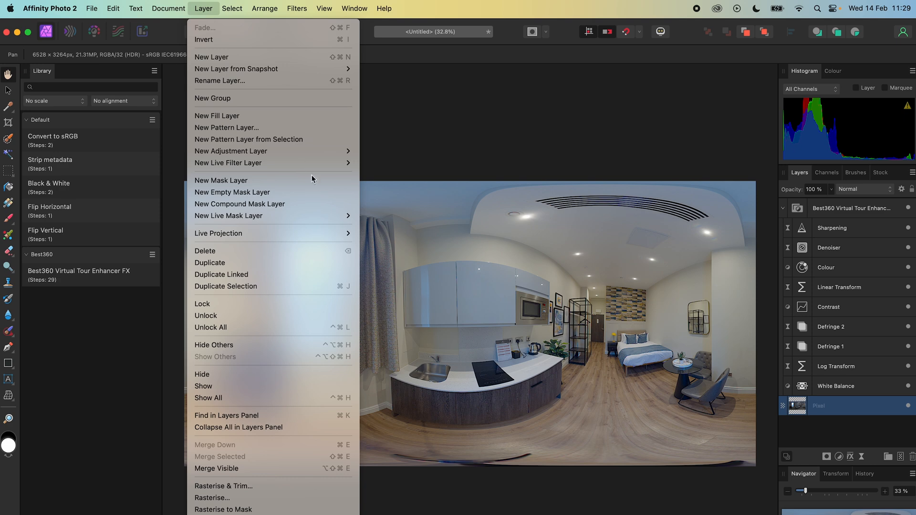
mouse_move(272, 233)
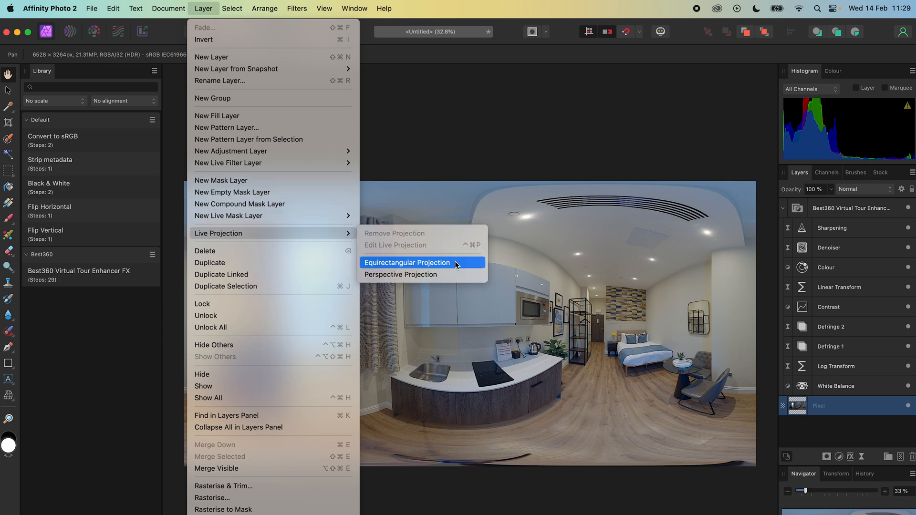
click(401, 275)
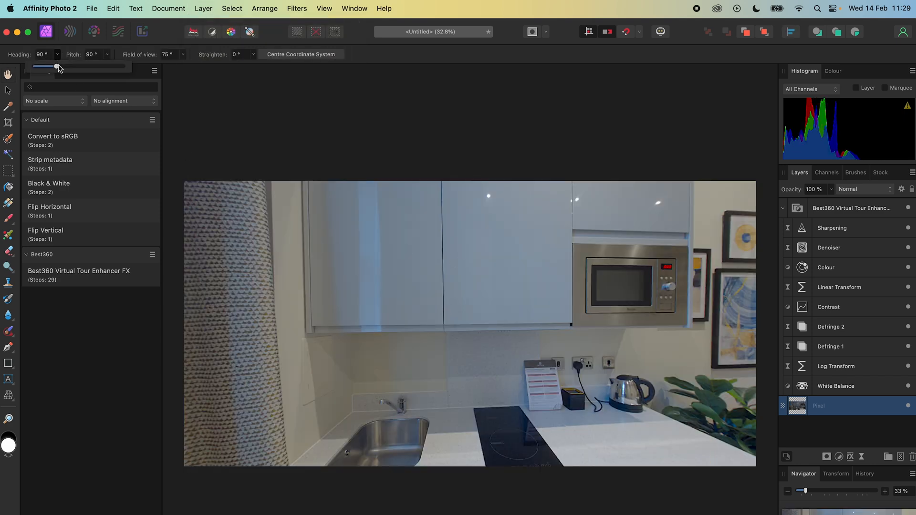
drag(55, 67, 36, 66)
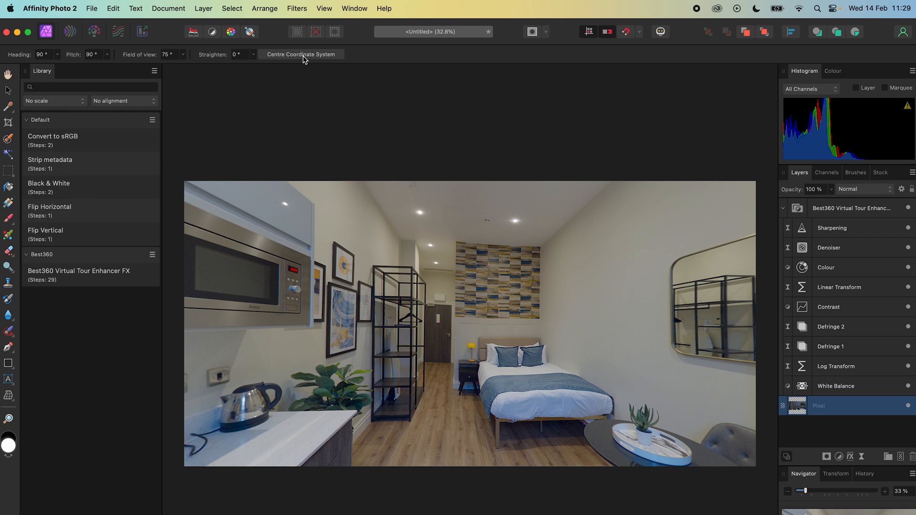
mouse_move(301, 55)
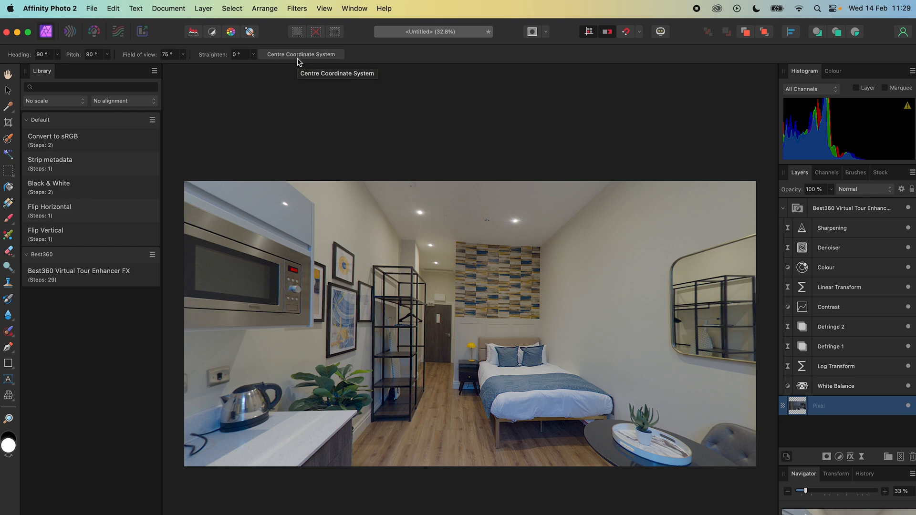
click(204, 9)
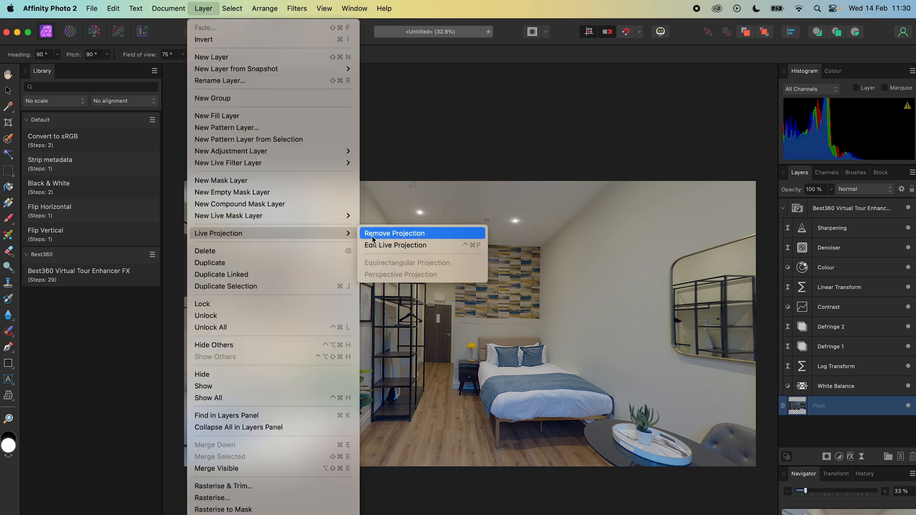
Step: Pitch the live projection 179° down to the floor and inpaint the tripod legs away
click(394, 233)
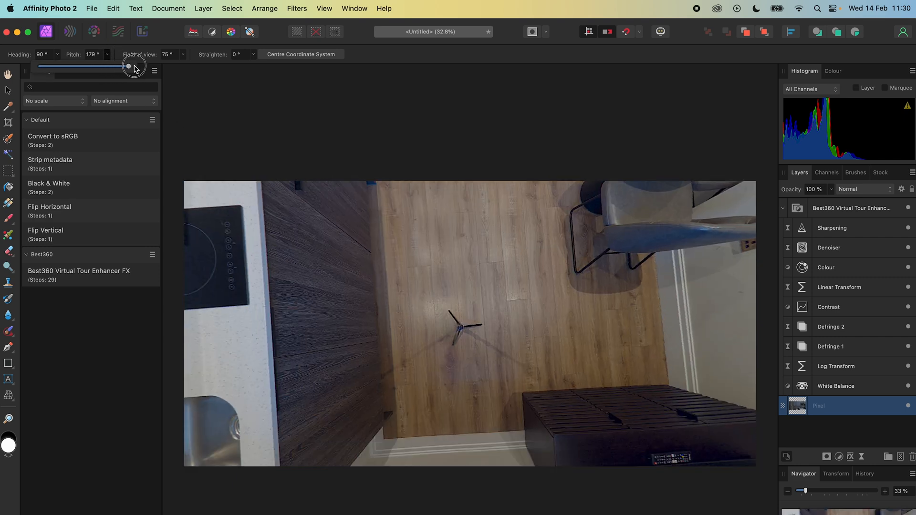
click(8, 332)
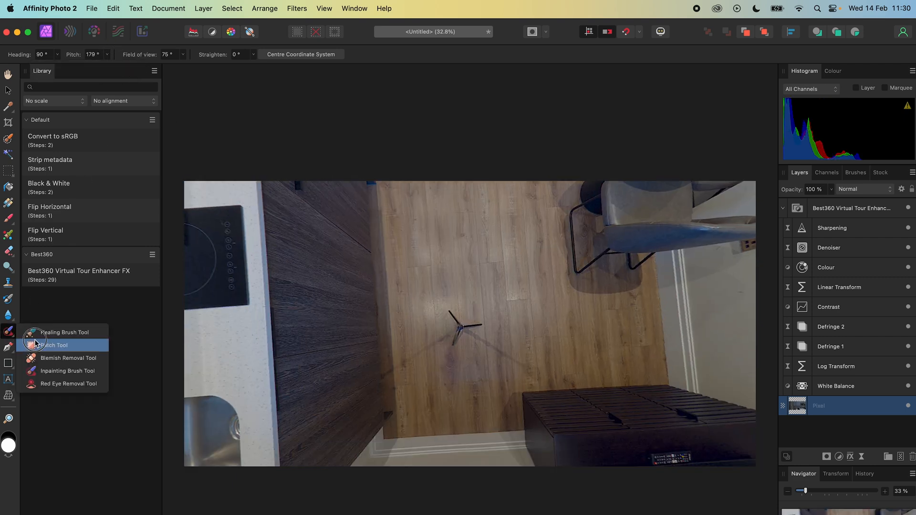
click(53, 344)
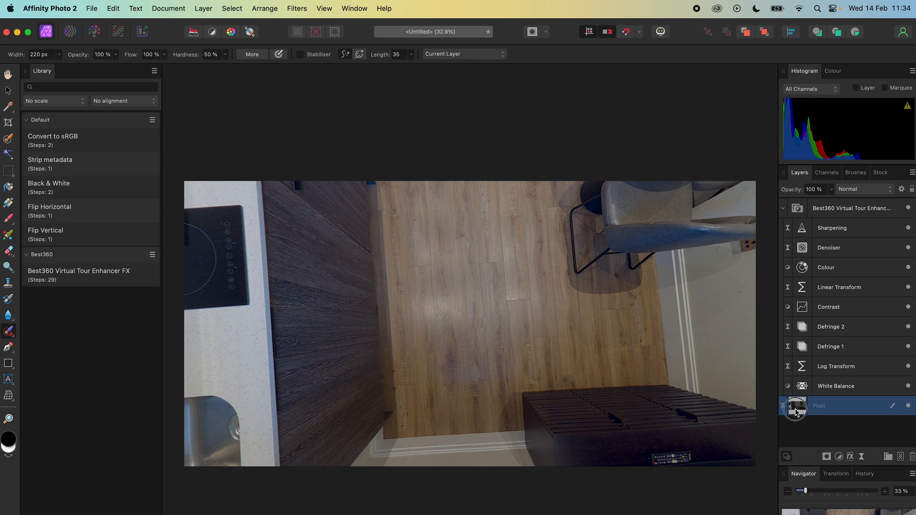
click(203, 9)
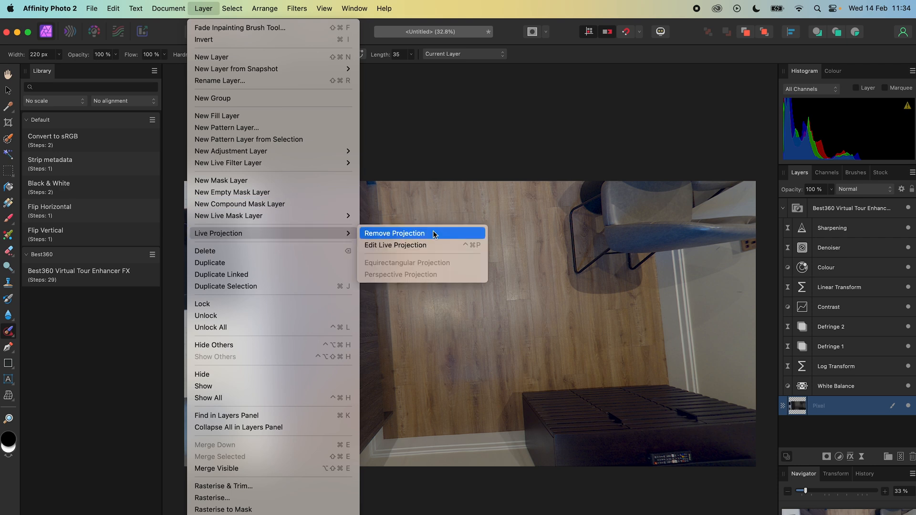
Step: Remove the live projection and start an export with the best-quality JPEG preset
click(395, 232)
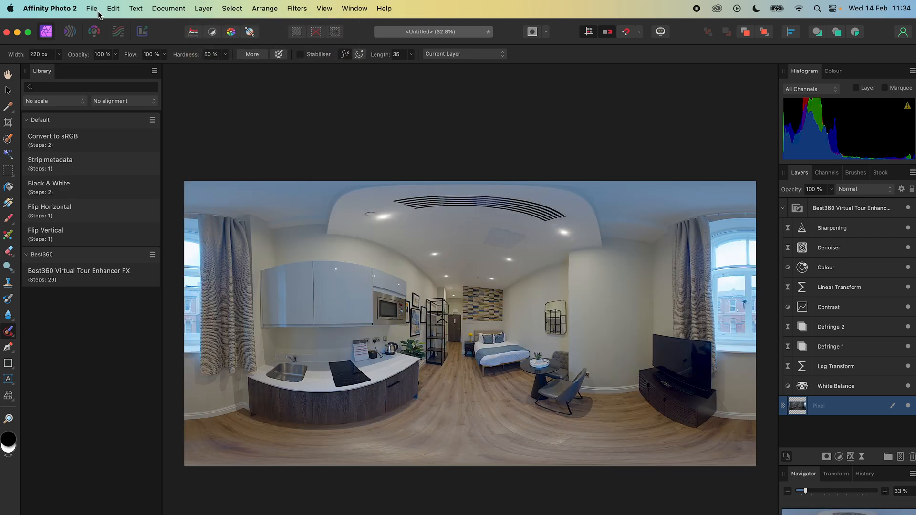
click(92, 9)
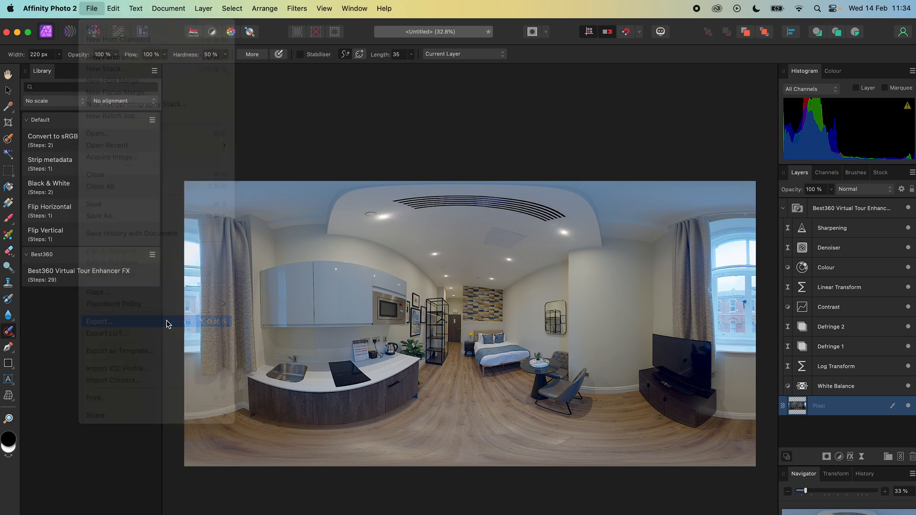
click(98, 321)
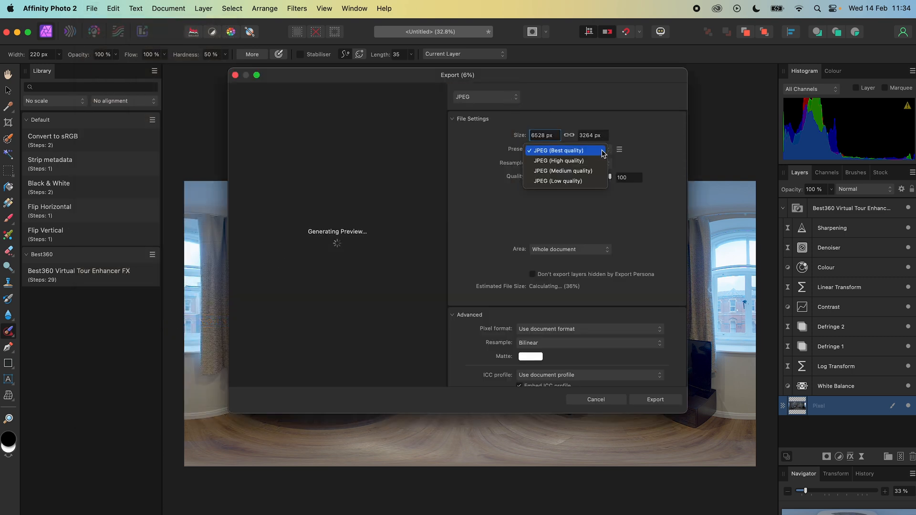
click(557, 150)
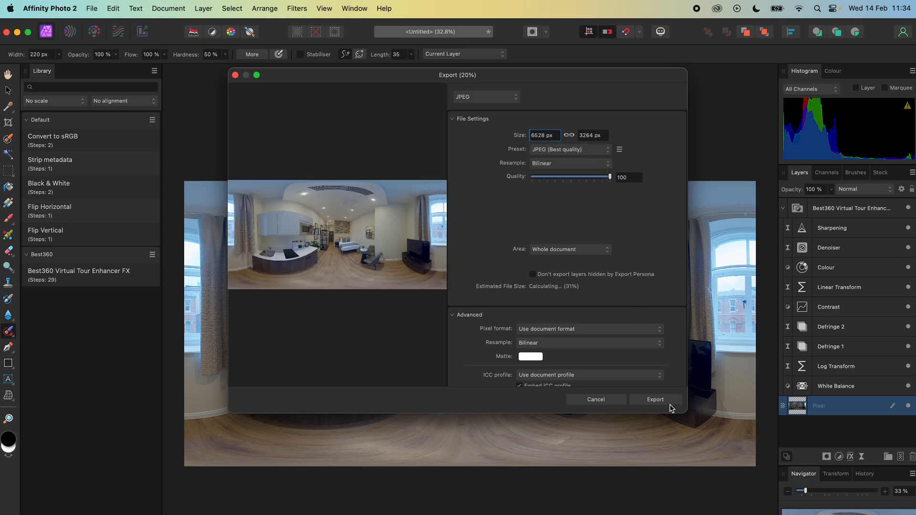
click(655, 400)
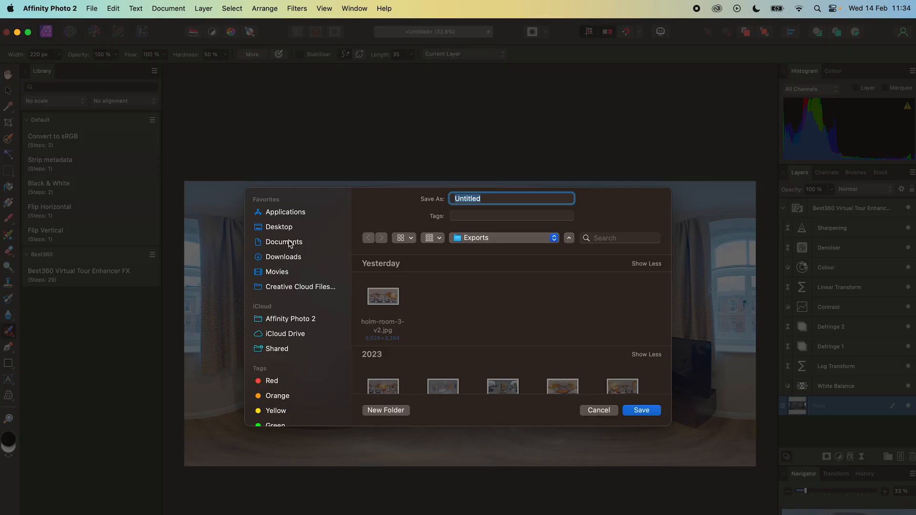
Step: Save the JPEG as 'gresham-aparthotel-room-1' into the Exports folder
click(285, 242)
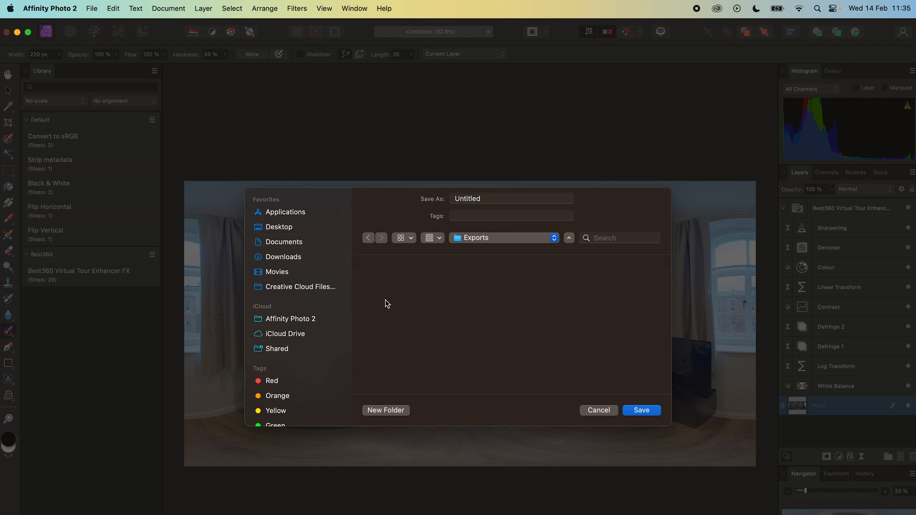
text(gresham-aparthotel)
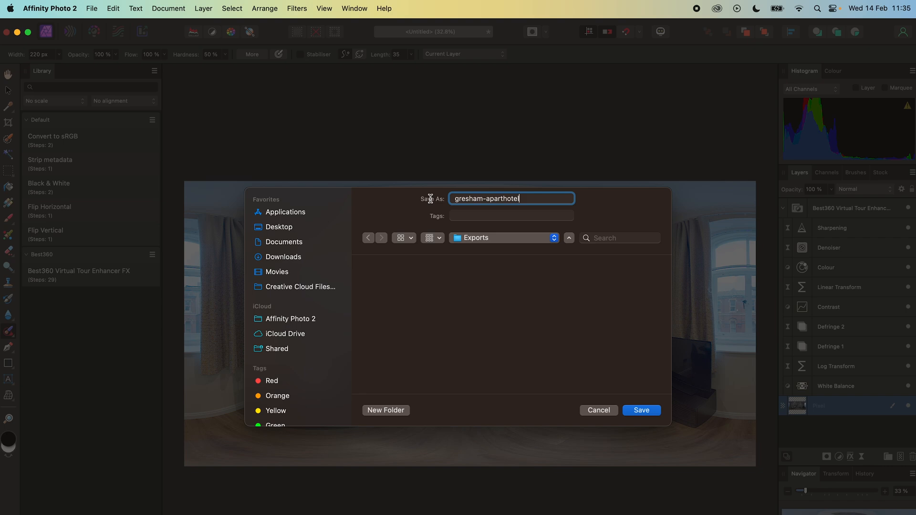
text(-room-1)
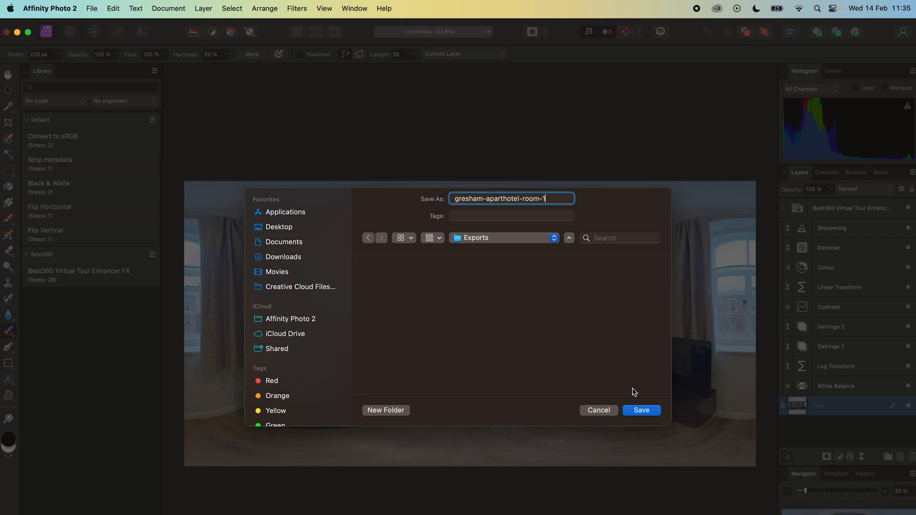
click(640, 410)
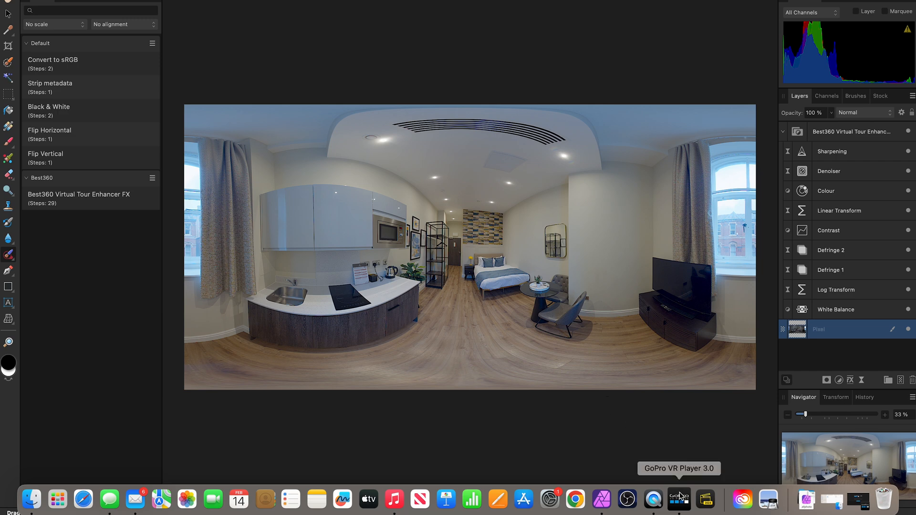
Step: Launch GoPro VR Player and bring up Finder to locate the exported JPEG
click(677, 498)
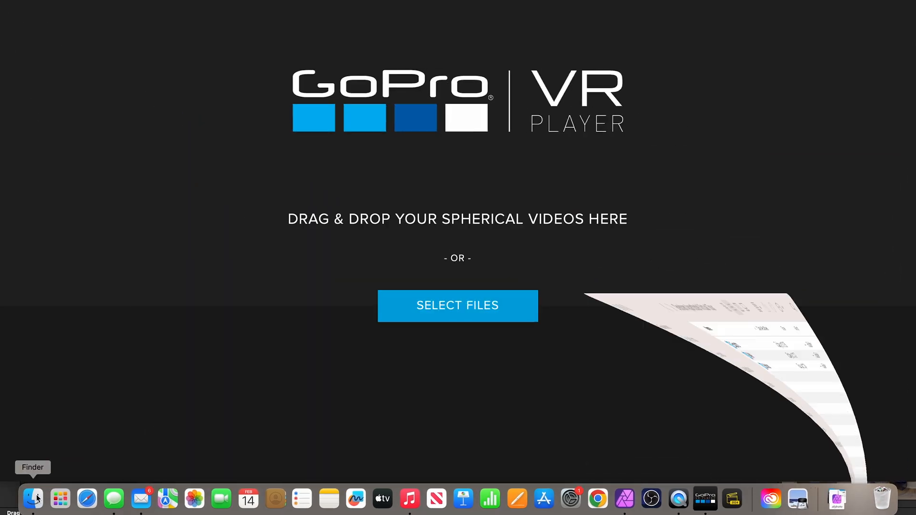
click(457, 305)
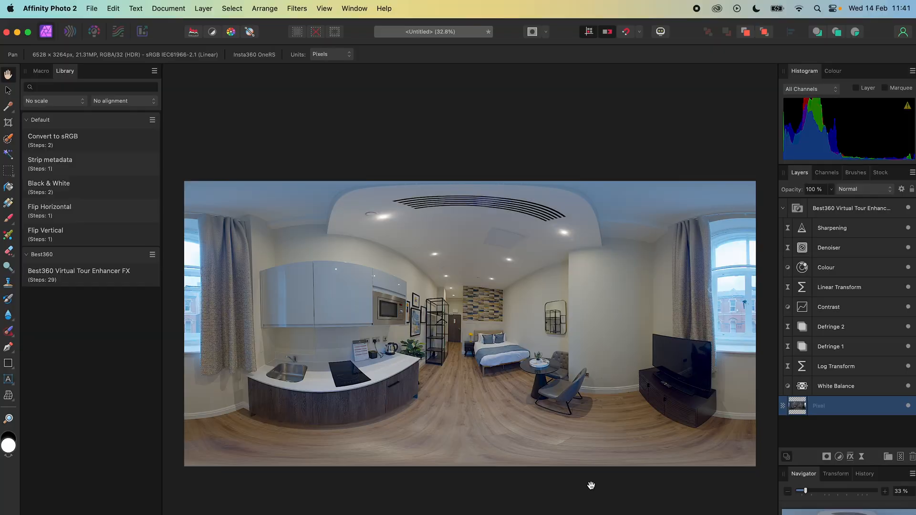
click(854, 208)
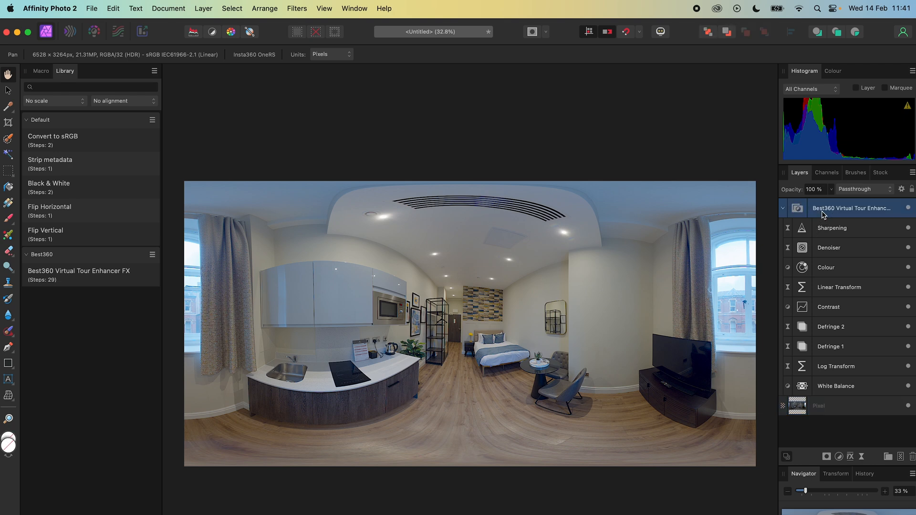